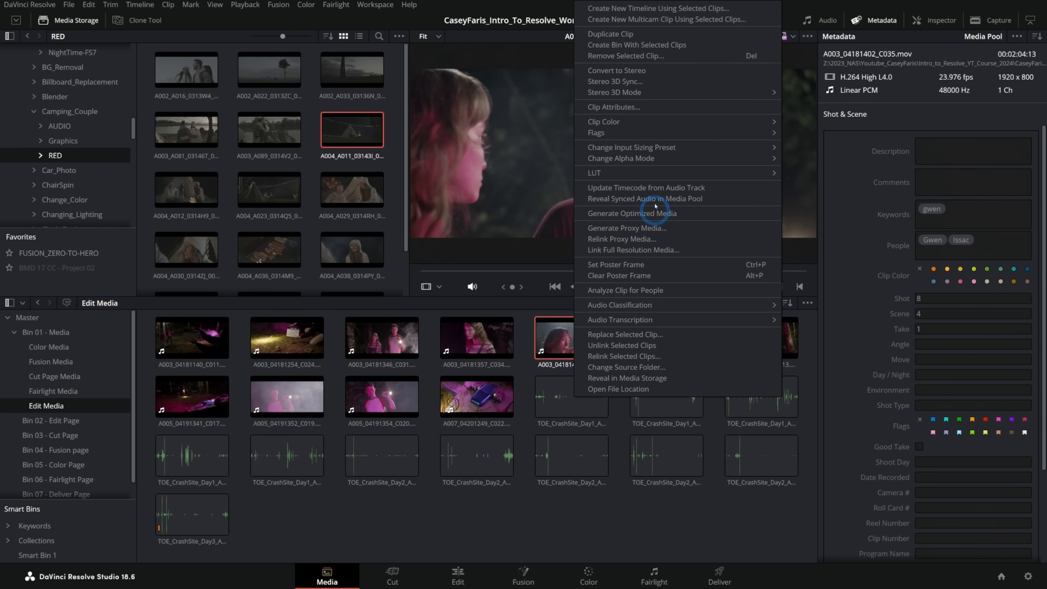
Move through Resolve's Media, Fusion and Fairlight pages via the bottom page switcher.
{"action": "left_click", "coordinate": [523, 576]}
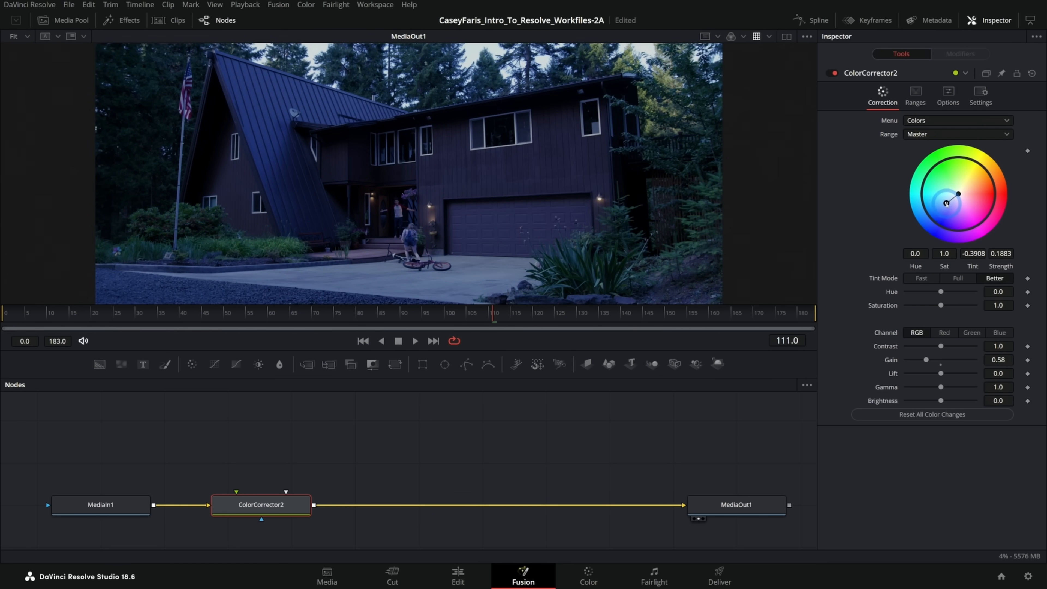
{"action": "left_click", "coordinate": [652, 575]}
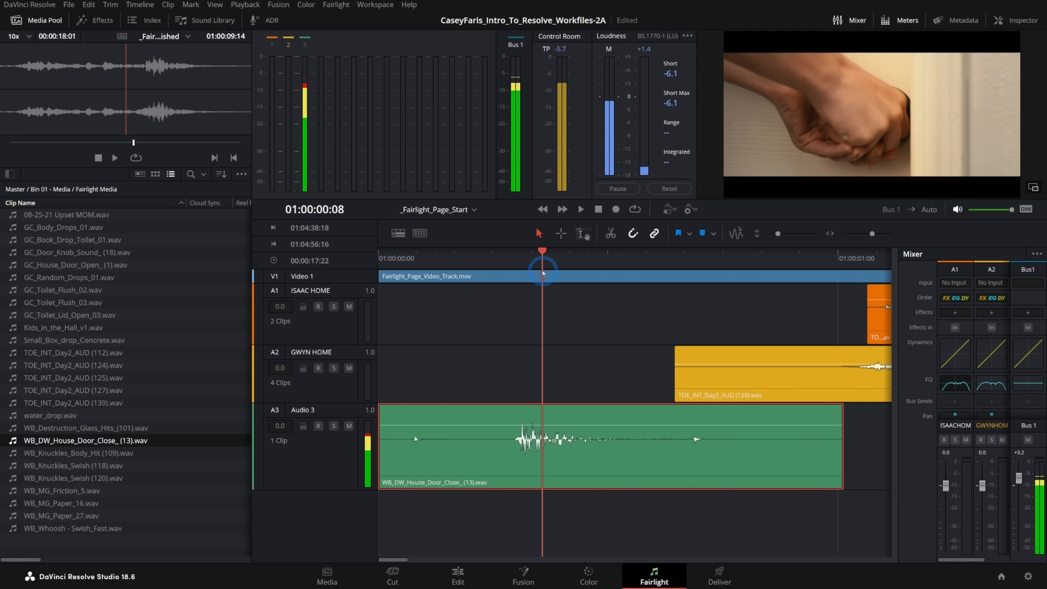
{"action": "left_click", "coordinate": [457, 576]}
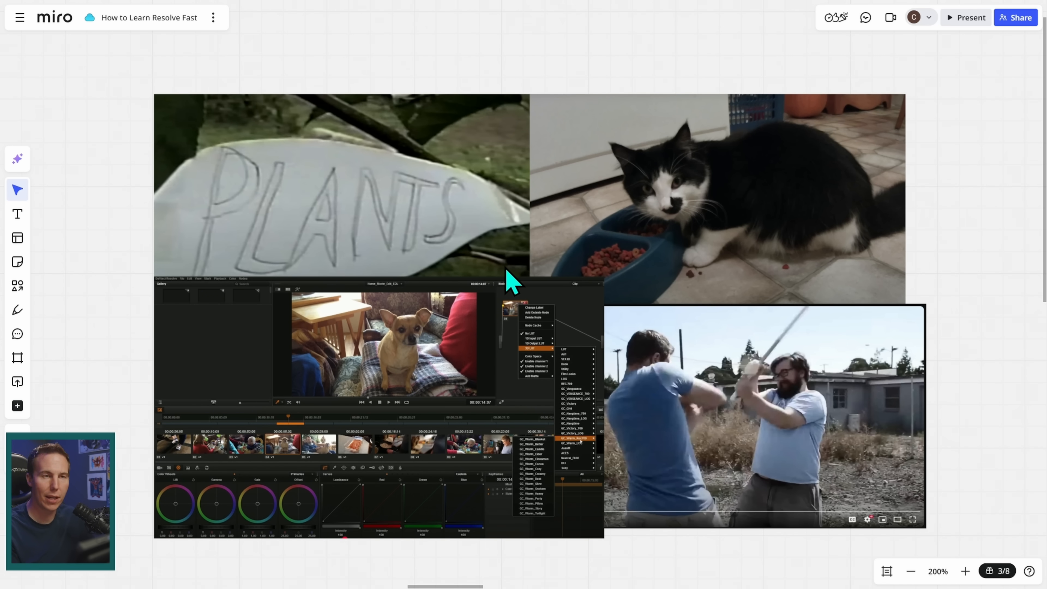
Pan the board from the screenshot collage toward the Step Three DO STUDIES title card.
{"action": "left_click_drag", "start_coordinate": [811, 111], "coordinate": [631, 270]}
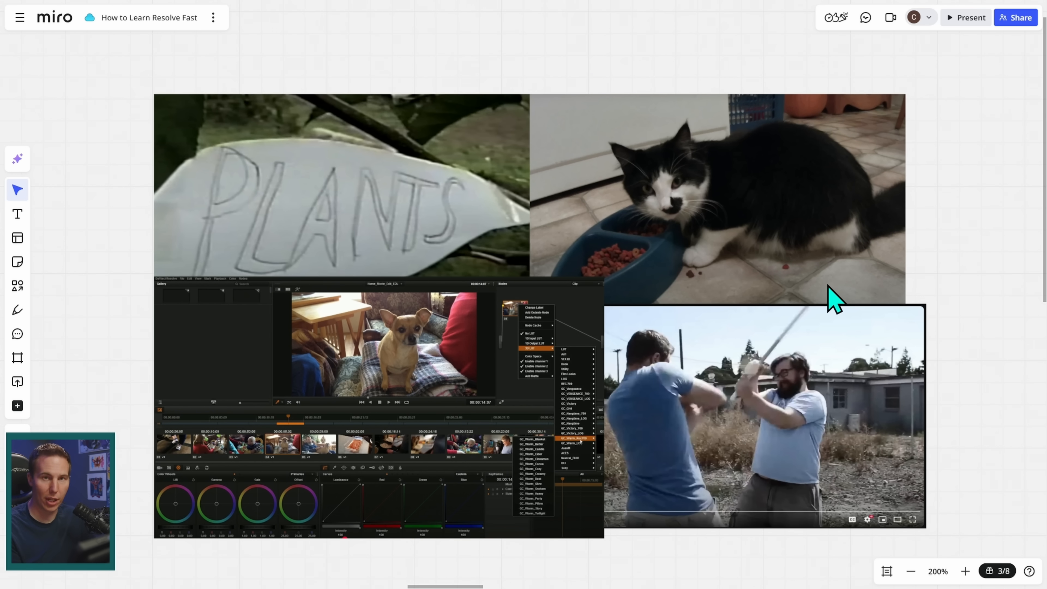
{"action": "mouse_move", "coordinate": [762, 297]}
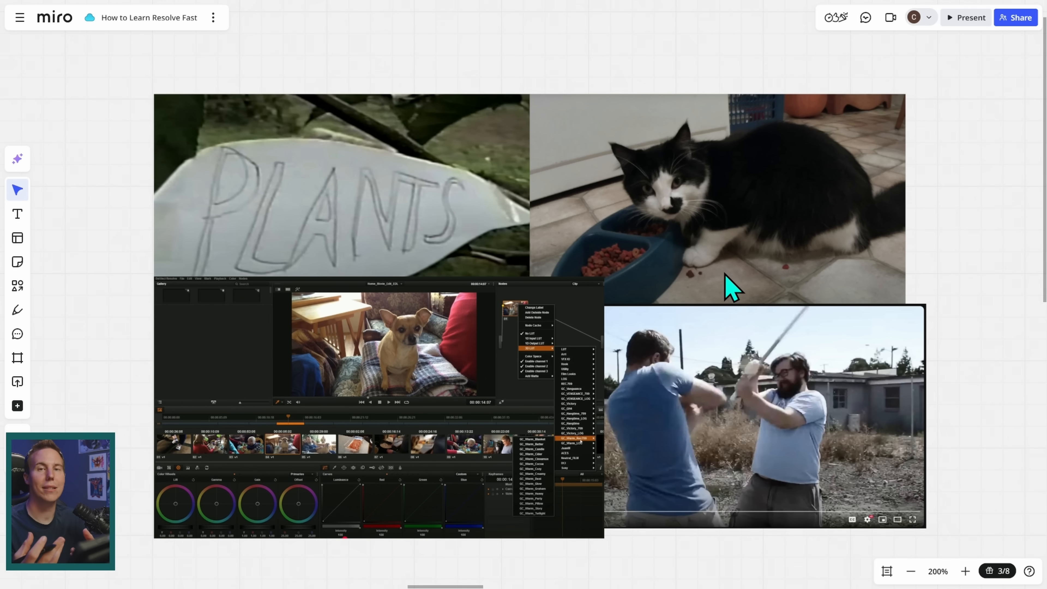
{"action": "left_click_drag", "start_coordinate": [631, 330], "coordinate": [687, 318]}
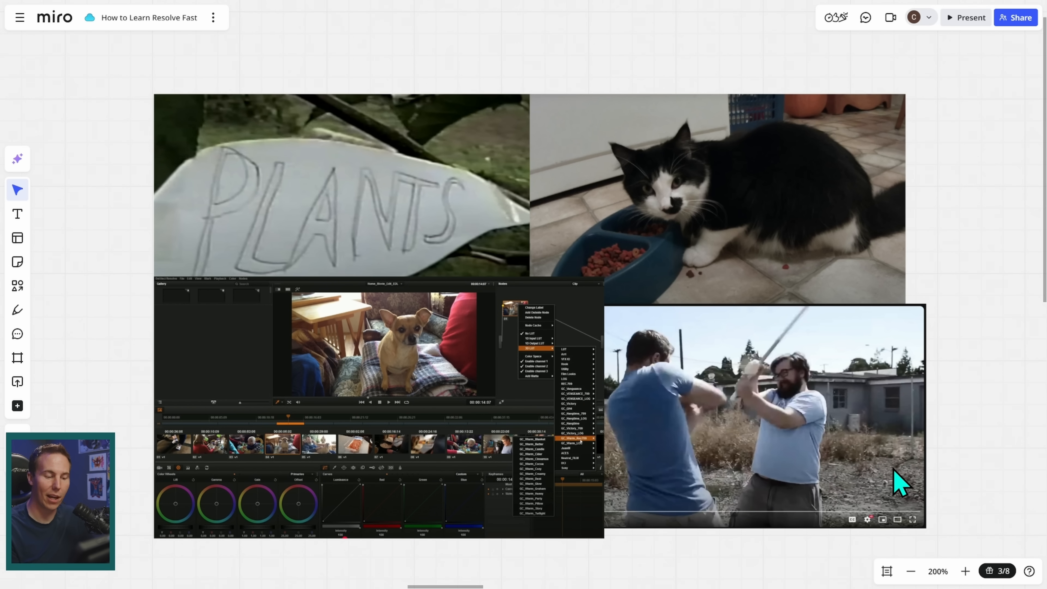
{"action": "mouse_move", "coordinate": [871, 444]}
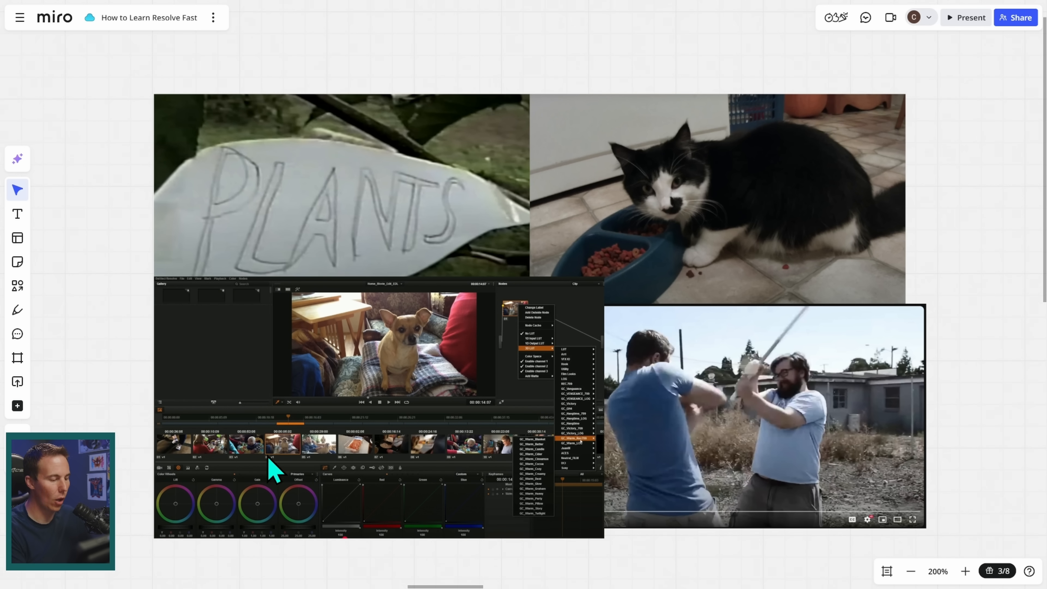
{"action": "mouse_move", "coordinate": [474, 427]}
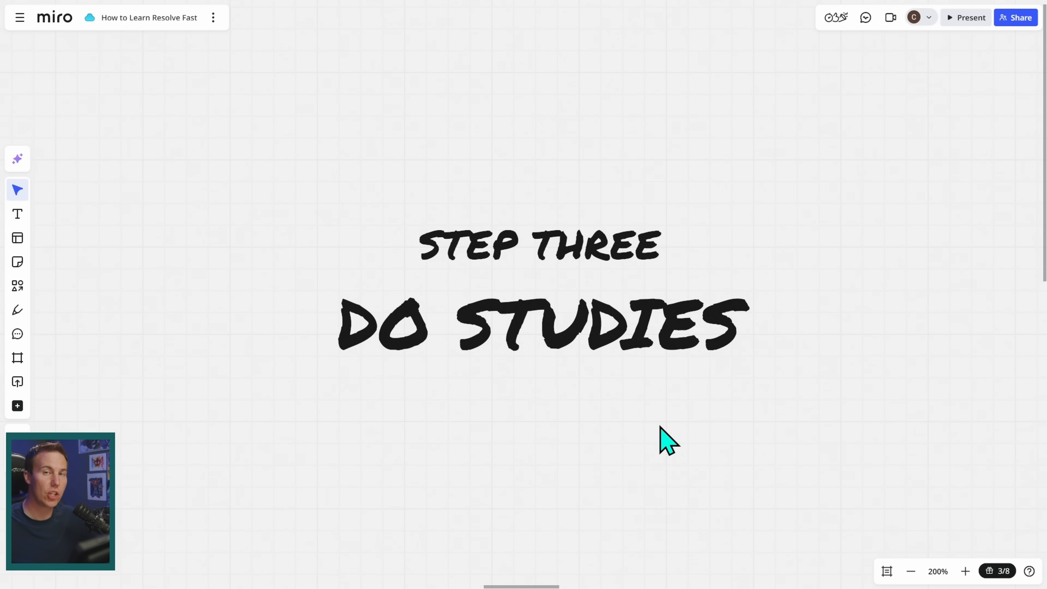
With the Pen tool, sketch cubes and small boxes below and right of the DO STUDIES title.
{"action": "left_click", "coordinate": [18, 310]}
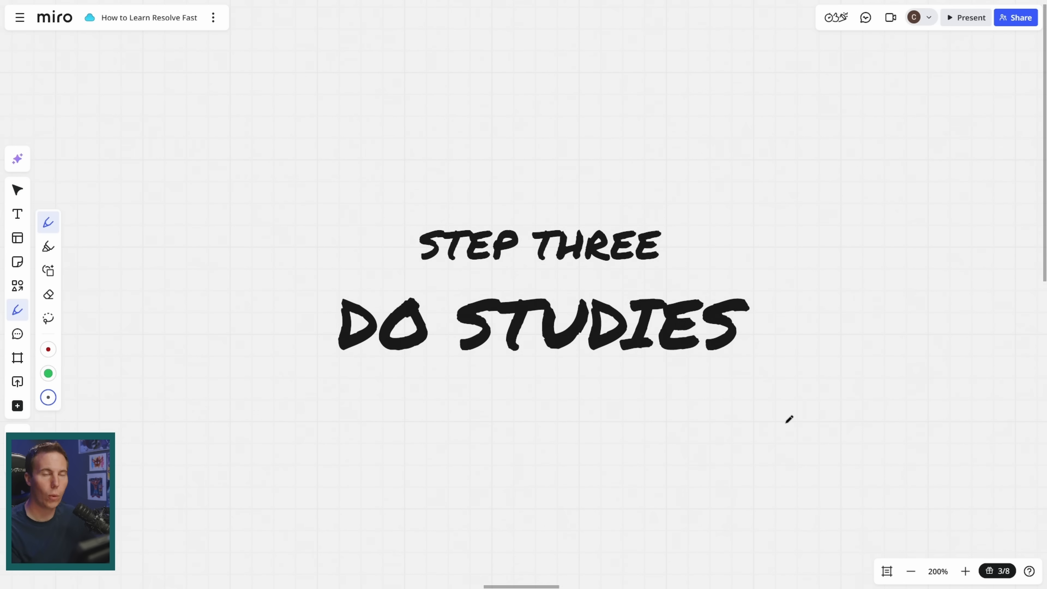
{"action": "mouse_move", "coordinate": [788, 409]}
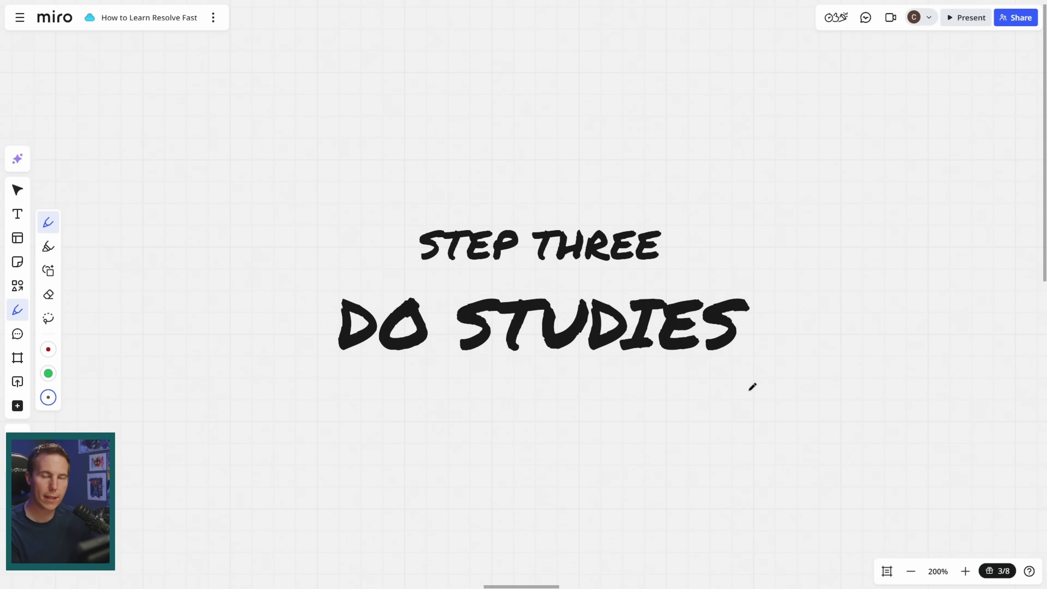
{"action": "left_click_drag", "start_coordinate": [555, 407], "coordinate": [557, 475]}
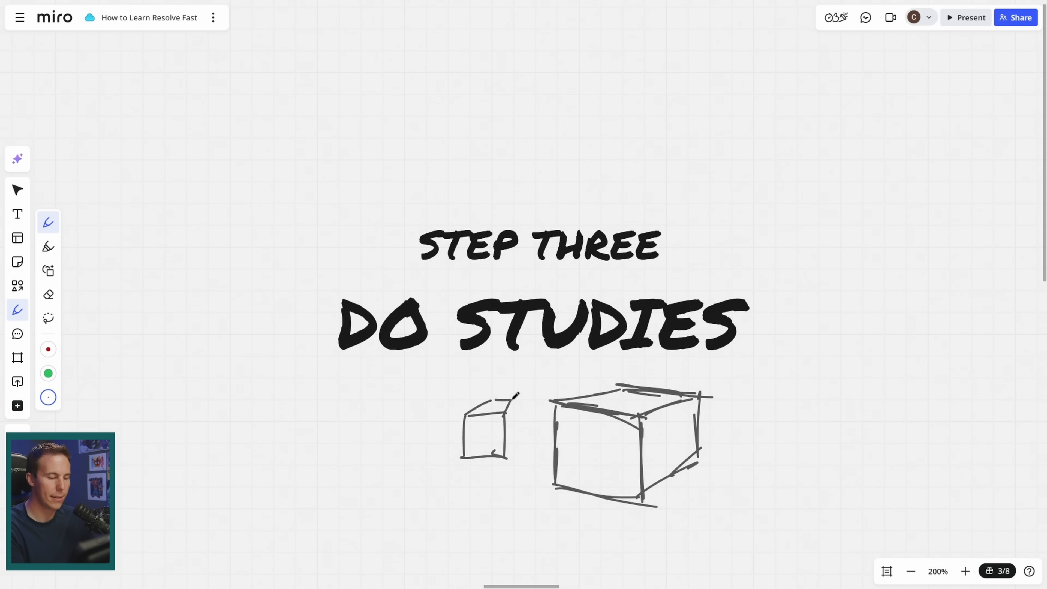
{"action": "left_click_drag", "start_coordinate": [734, 441], "coordinate": [808, 494]}
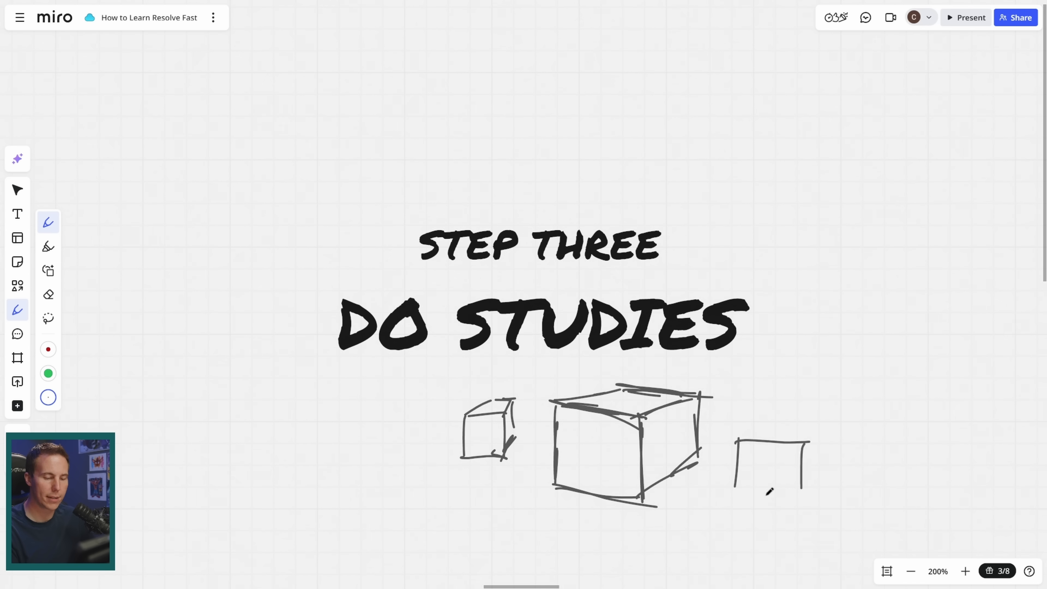
{"action": "left_click_drag", "start_coordinate": [735, 454], "coordinate": [828, 487]}
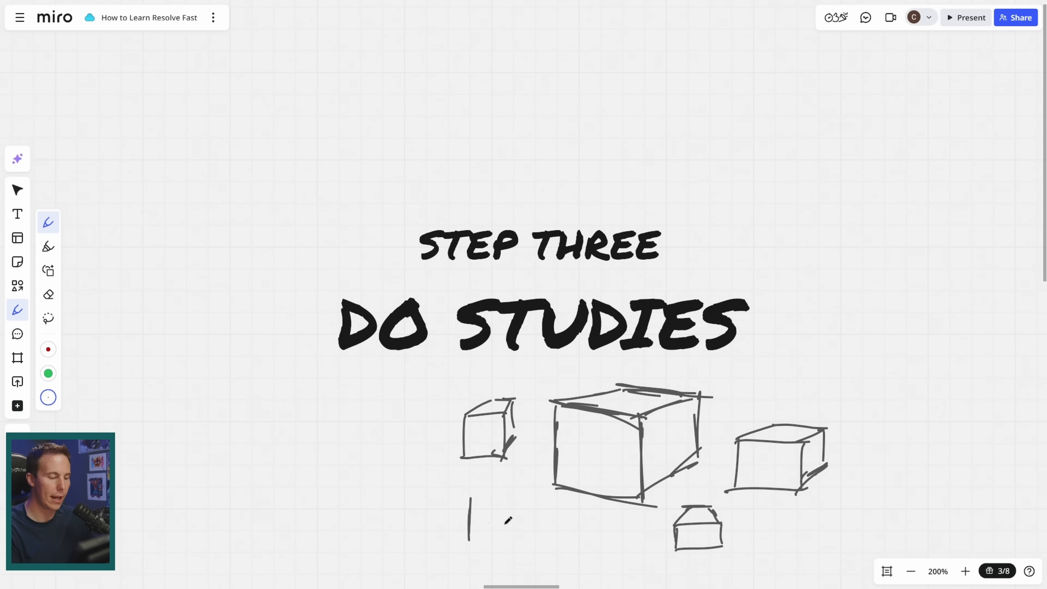
{"action": "left_click_drag", "start_coordinate": [467, 501], "coordinate": [514, 541]}
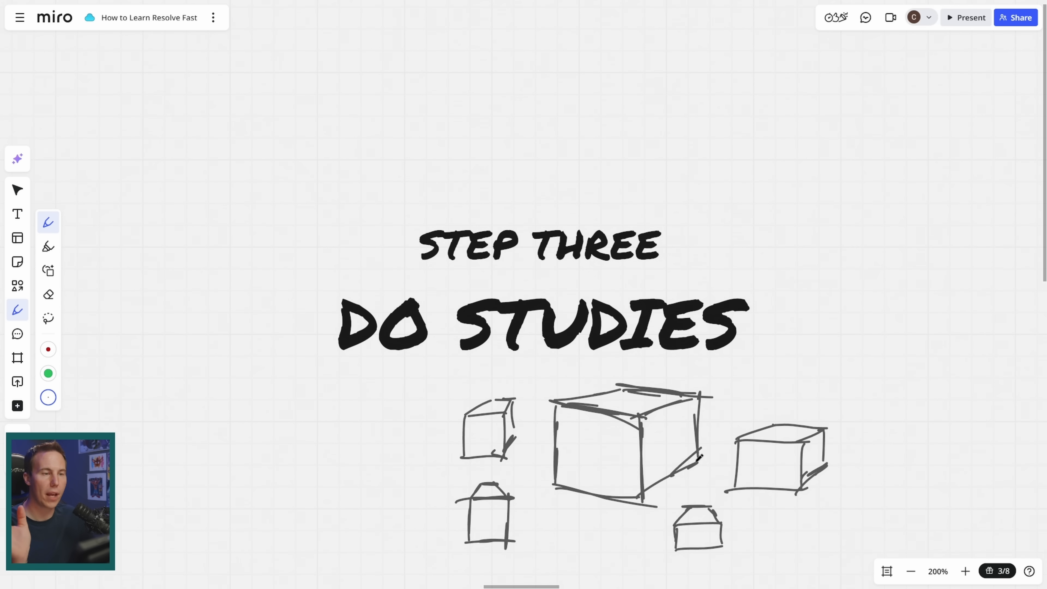
Sketch a square with depth lines above the title's right end.
{"action": "left_click_drag", "start_coordinate": [761, 157], "coordinate": [791, 217]}
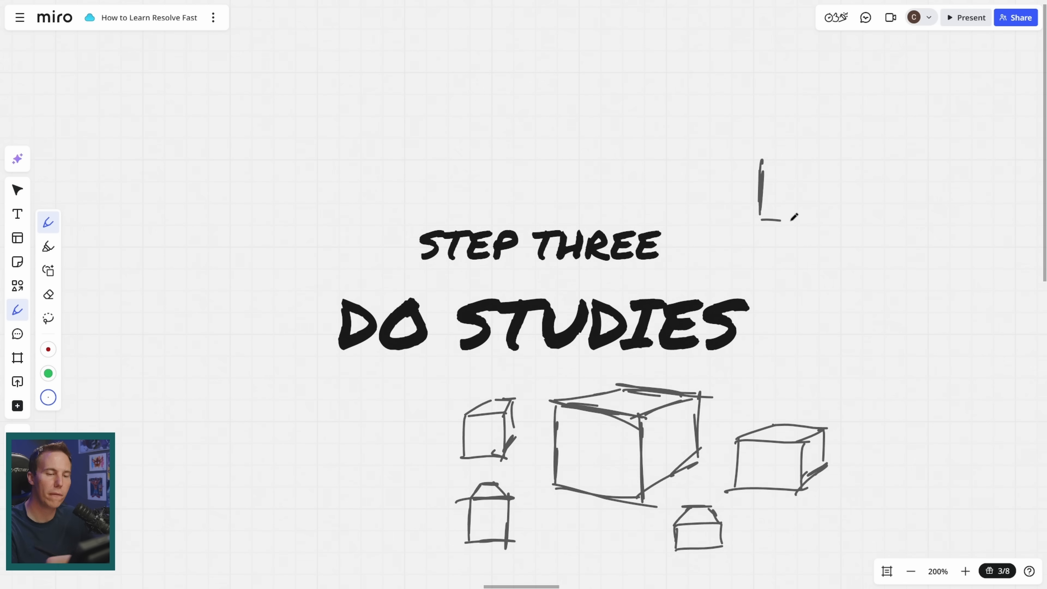
{"action": "left_click_drag", "start_coordinate": [761, 160], "coordinate": [835, 213]}
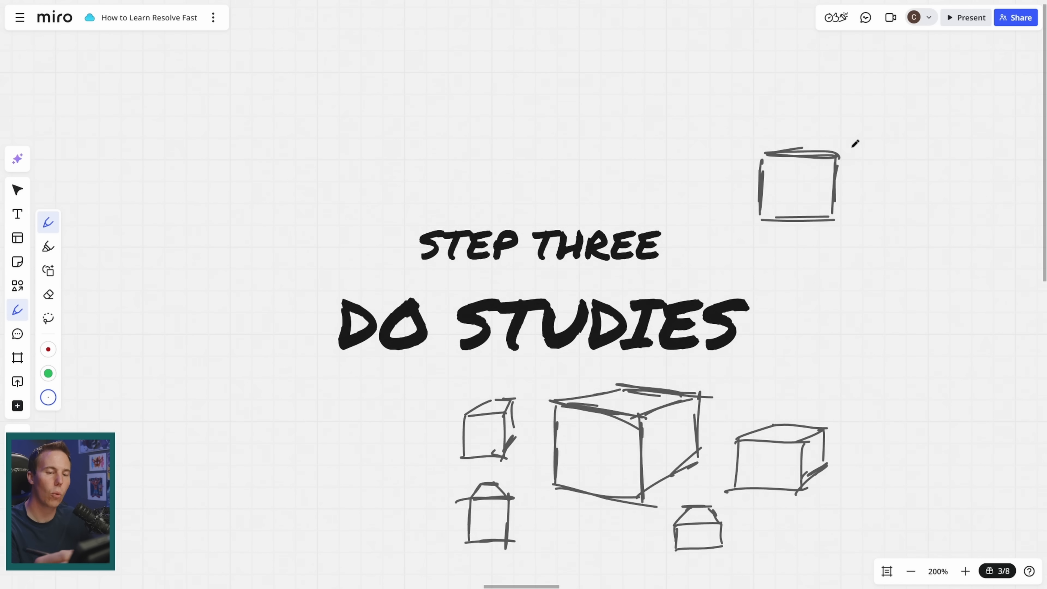
{"action": "left_click_drag", "start_coordinate": [822, 140], "coordinate": [858, 214]}
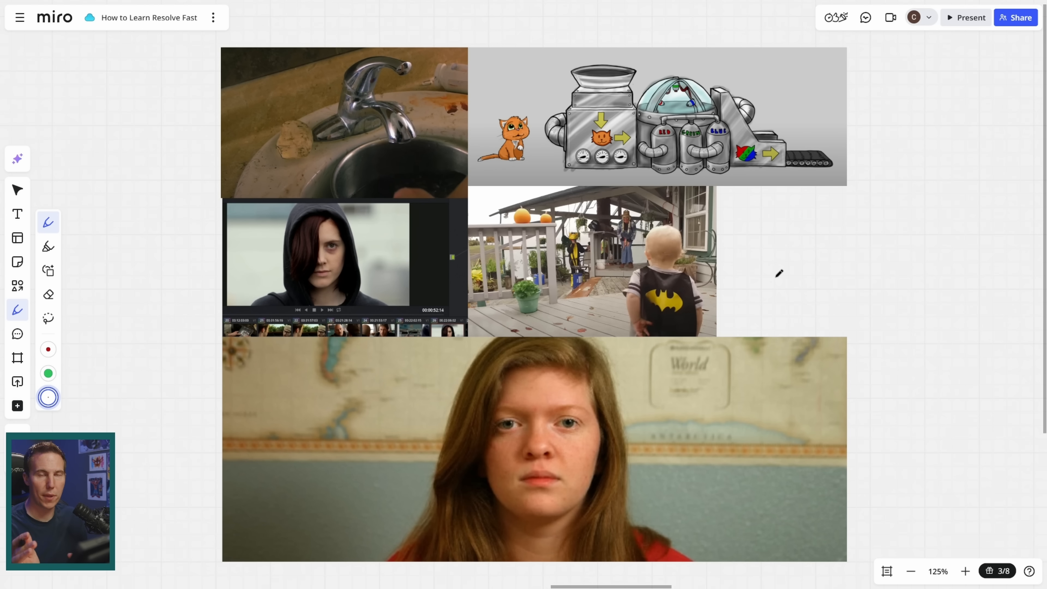
{"action": "mouse_move", "coordinate": [865, 240]}
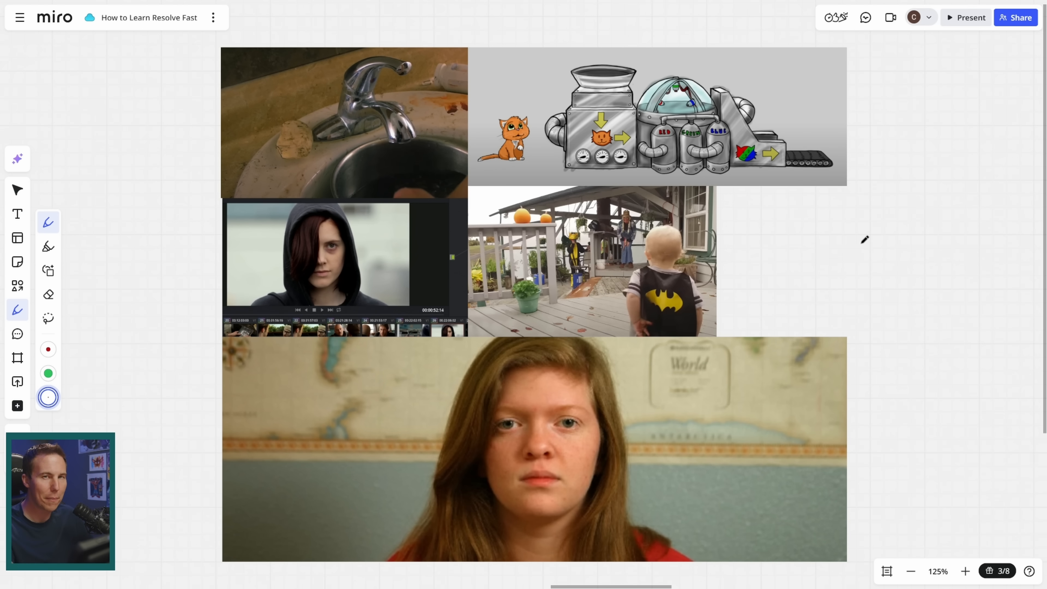
Pan the board from the study stills toward the Step Four MAKE BIGGER VIDS title card.
{"action": "left_click_drag", "start_coordinate": [182, 237], "coordinate": [286, 148]}
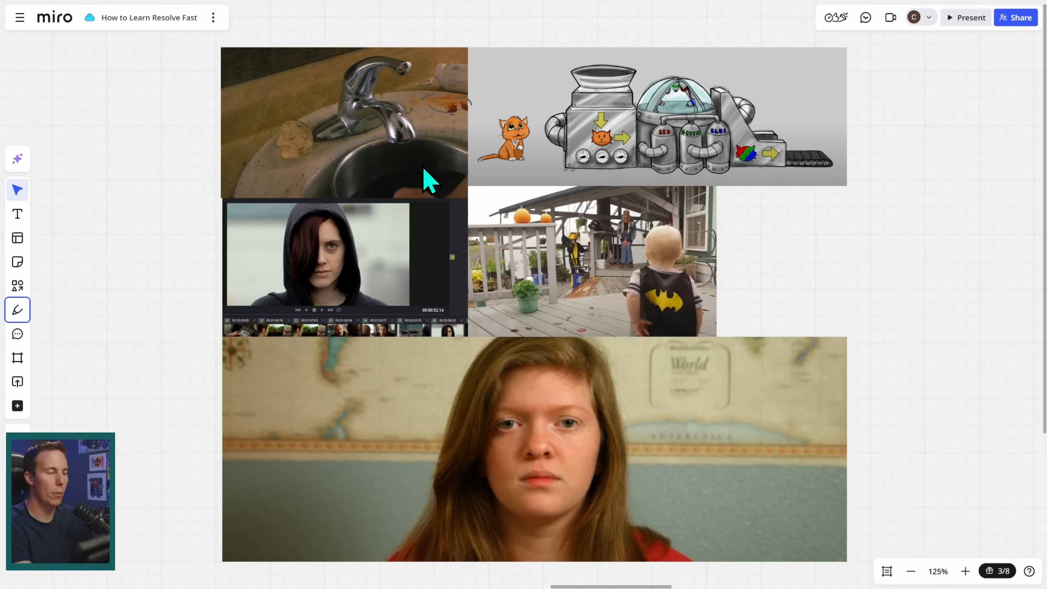
{"action": "mouse_move", "coordinate": [409, 172]}
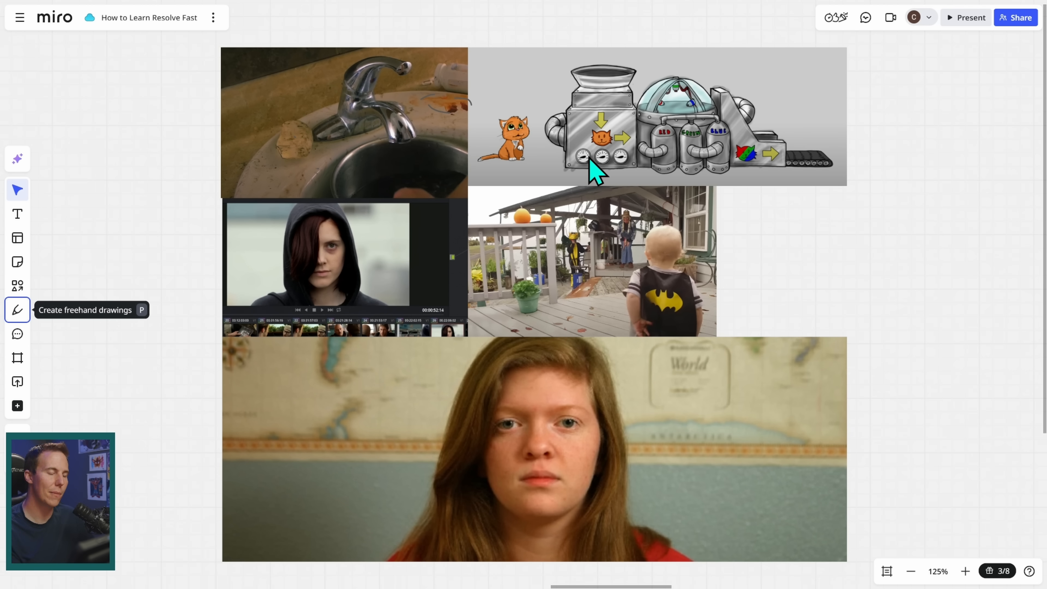
{"action": "left_click_drag", "start_coordinate": [565, 174], "coordinate": [805, 181]}
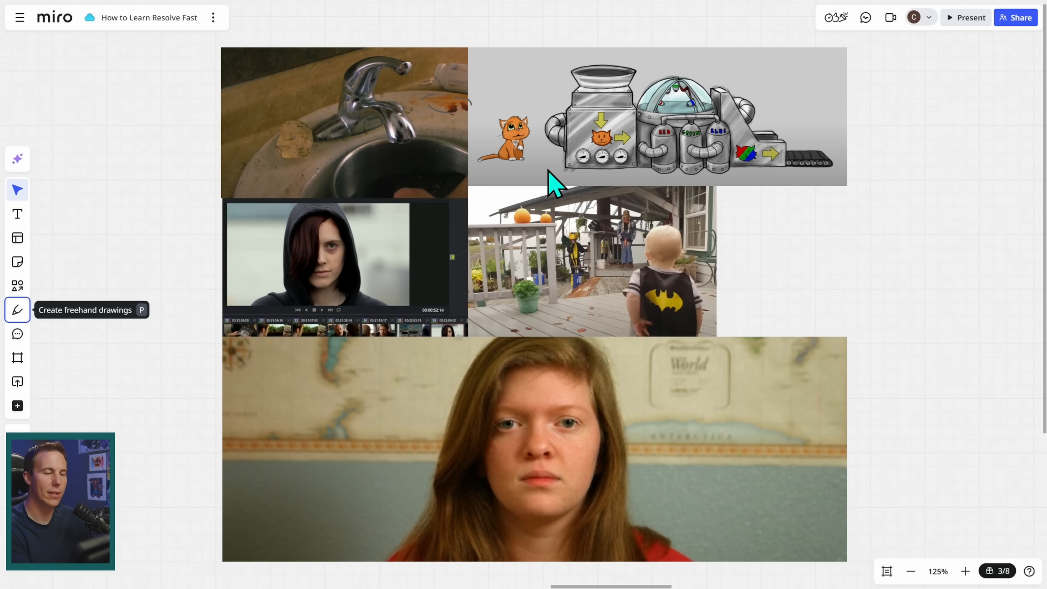
{"action": "mouse_move", "coordinate": [783, 237]}
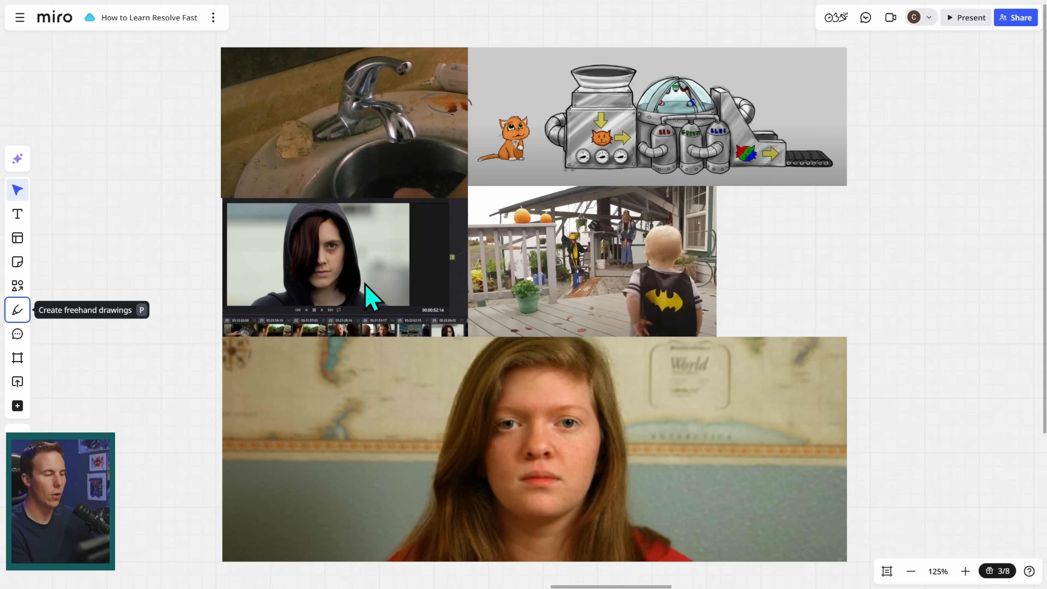
{"action": "mouse_move", "coordinate": [408, 321]}
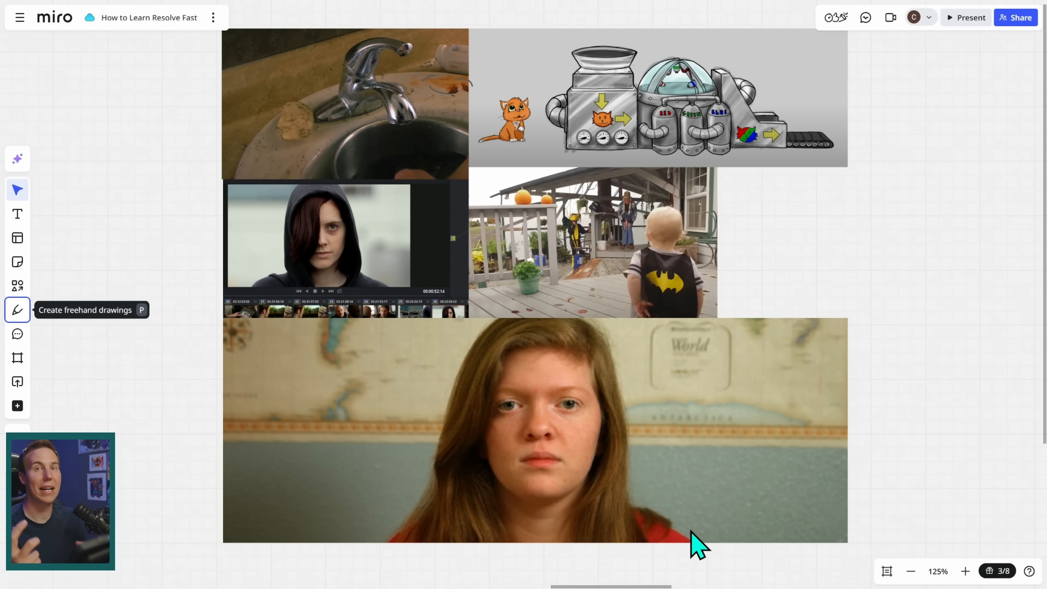
{"action": "mouse_move", "coordinate": [717, 474]}
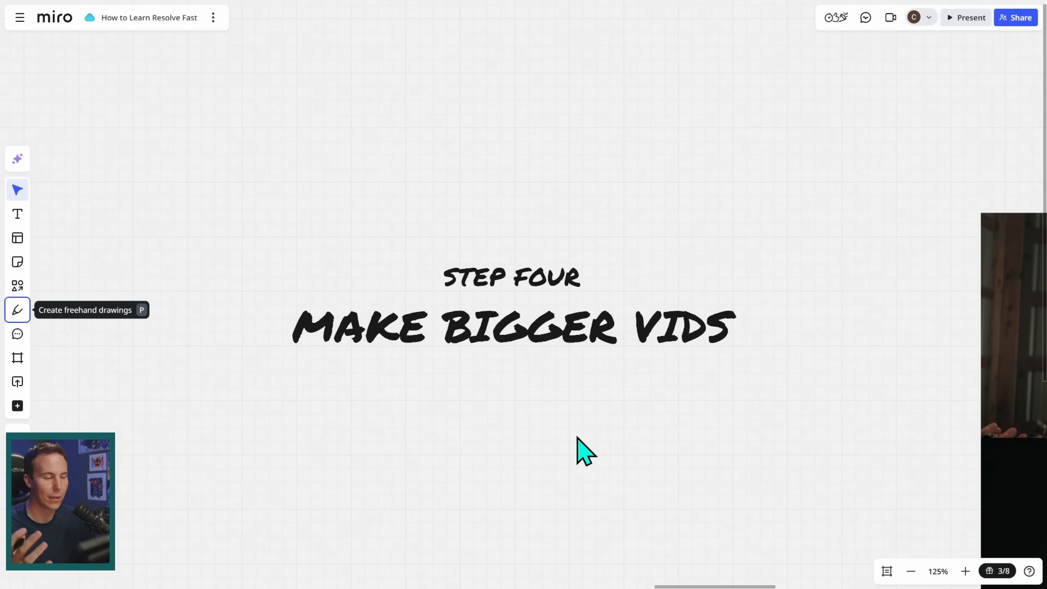
{"action": "mouse_move", "coordinate": [504, 374]}
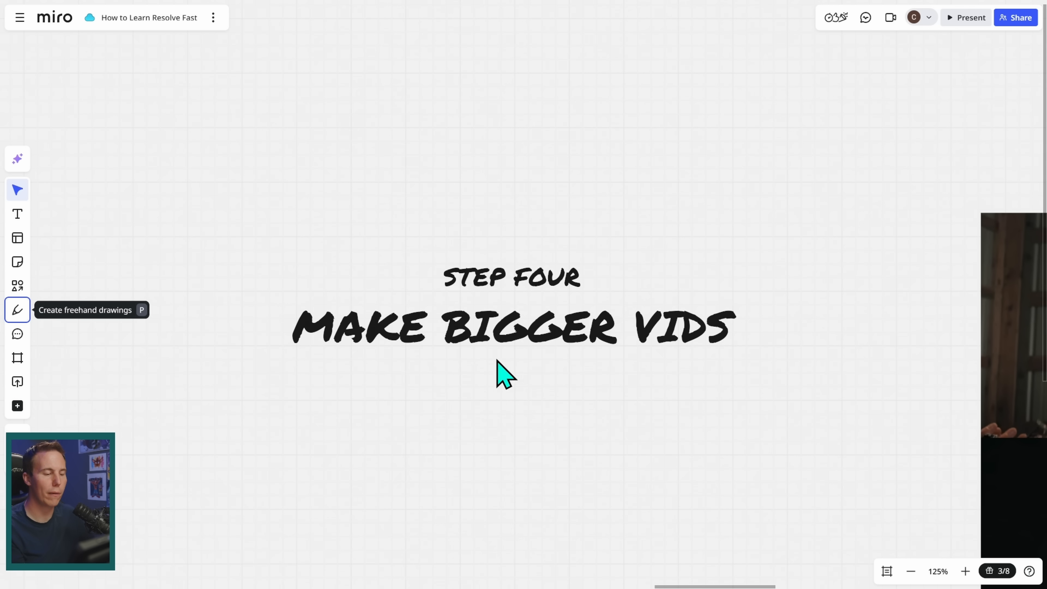
{"action": "mouse_move", "coordinate": [646, 424]}
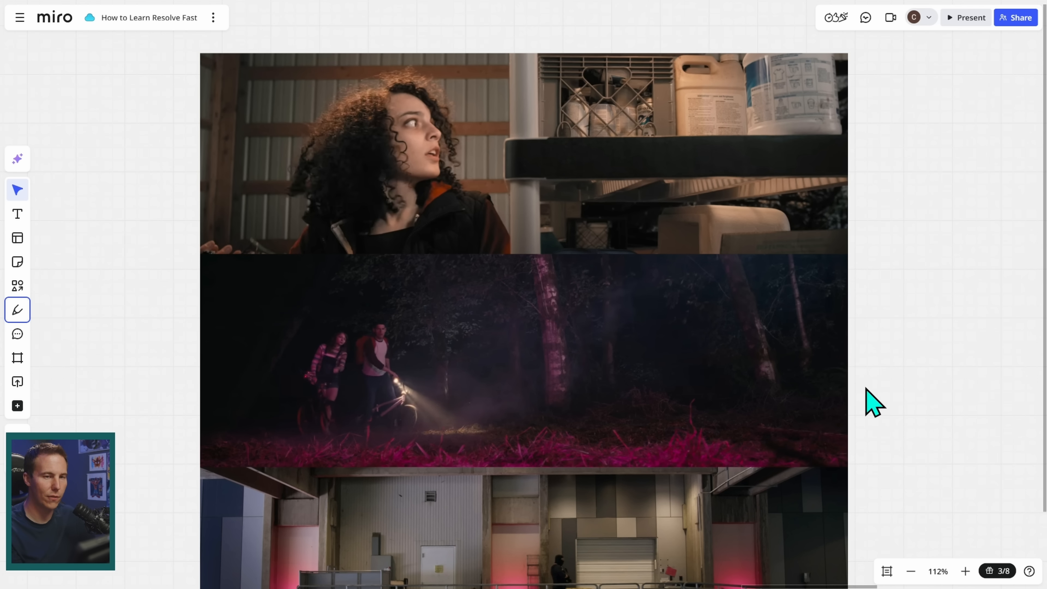
{"action": "scroll", "scroll_direction": "down", "scroll_amount": 3}
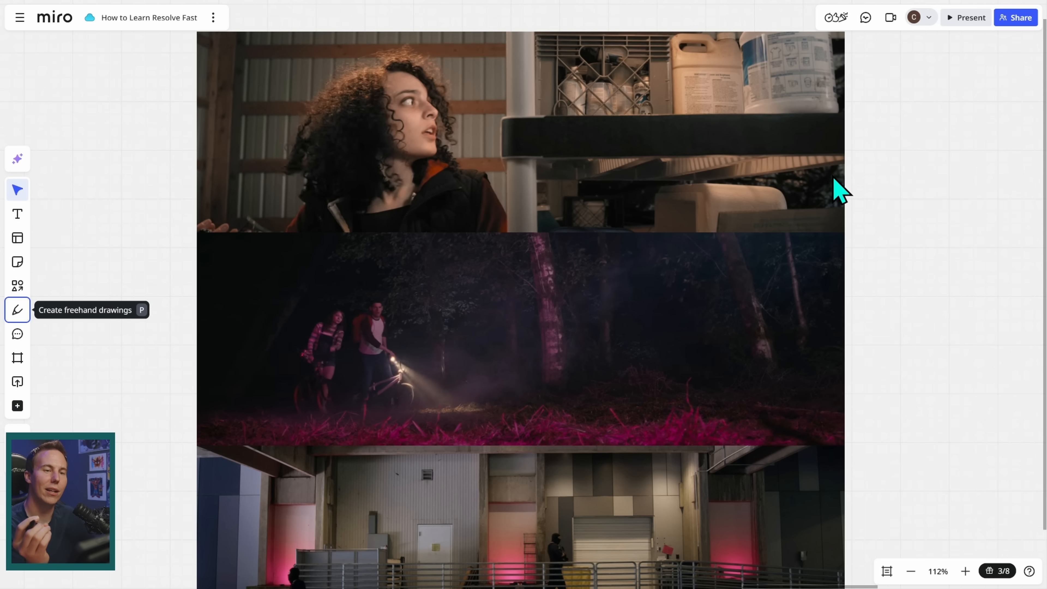
{"action": "mouse_move", "coordinate": [748, 180]}
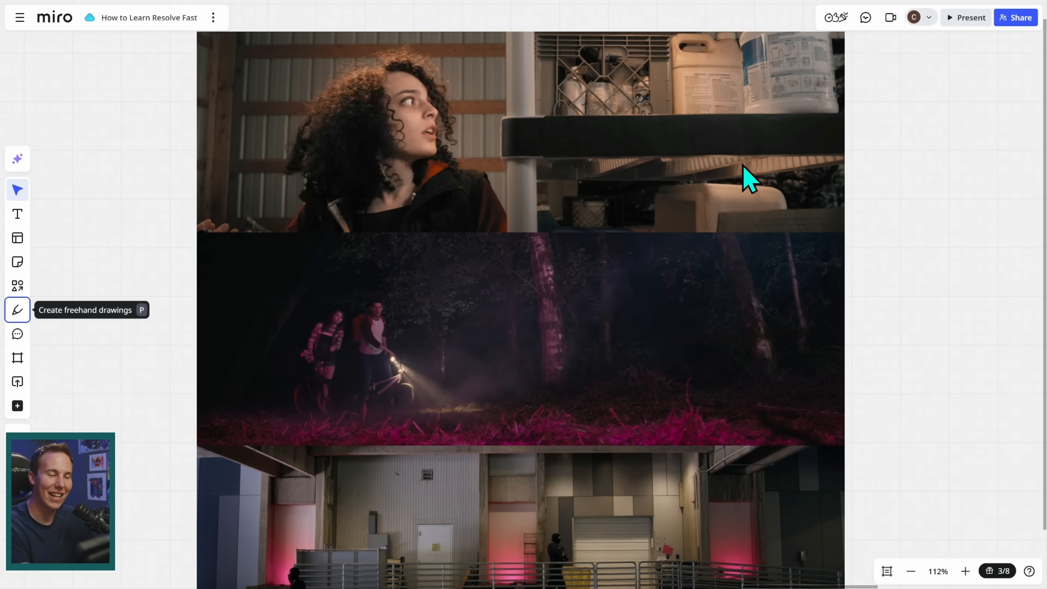
{"action": "mouse_move", "coordinate": [869, 329]}
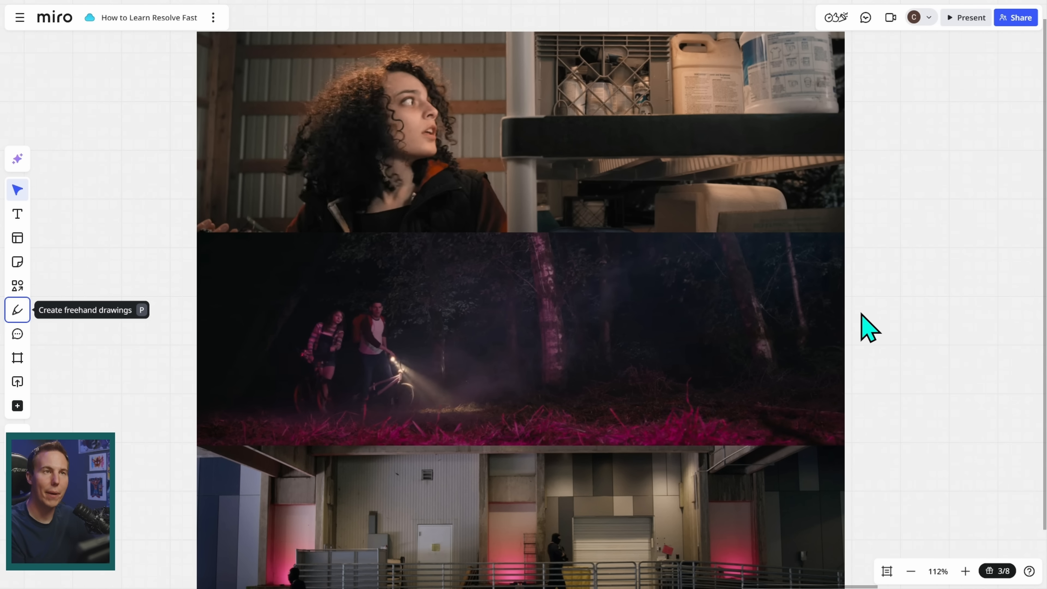
{"action": "left_click_drag", "start_coordinate": [881, 306], "coordinate": [791, 339]}
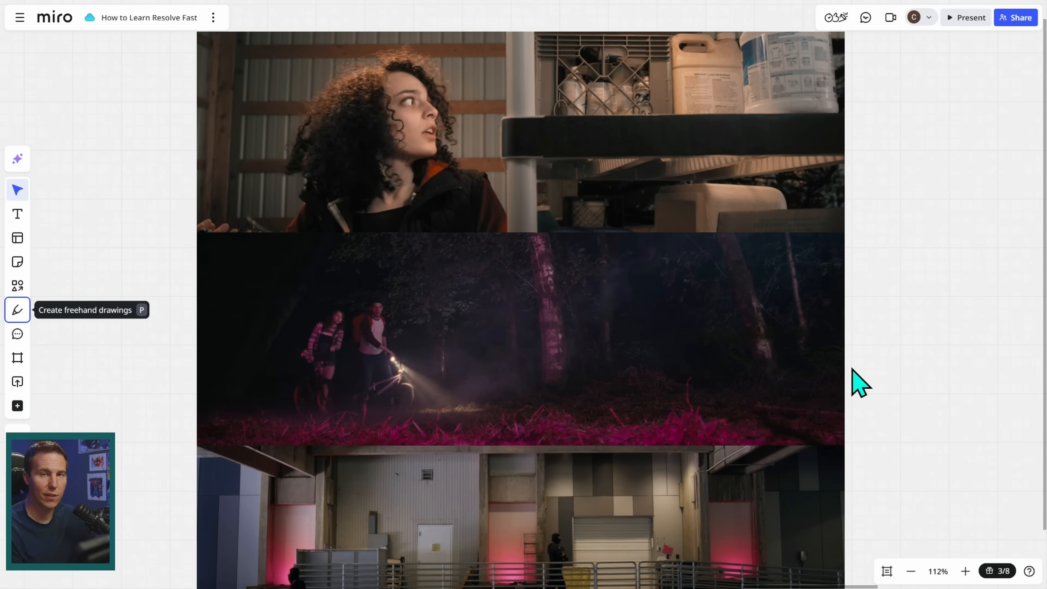
{"action": "mouse_move", "coordinate": [693, 390]}
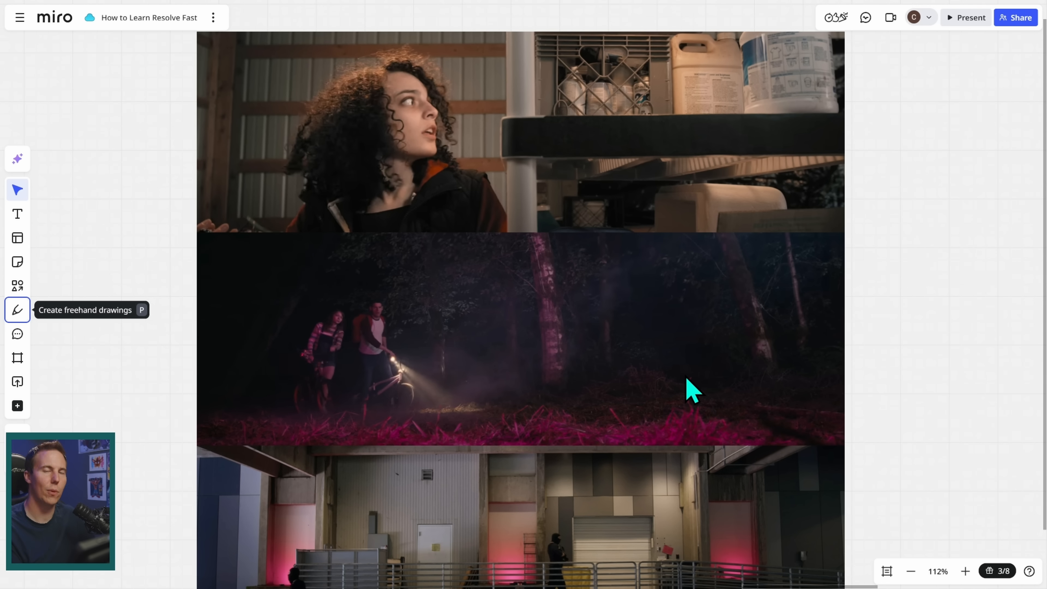
{"action": "left_click_drag", "start_coordinate": [560, 352], "coordinate": [601, 304]}
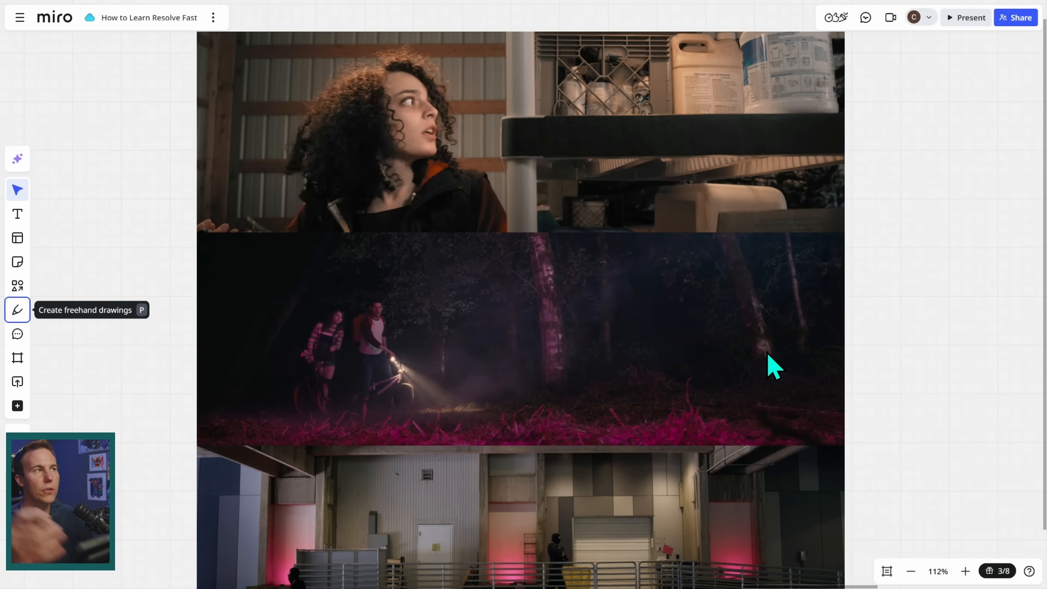
{"action": "mouse_move", "coordinate": [788, 399]}
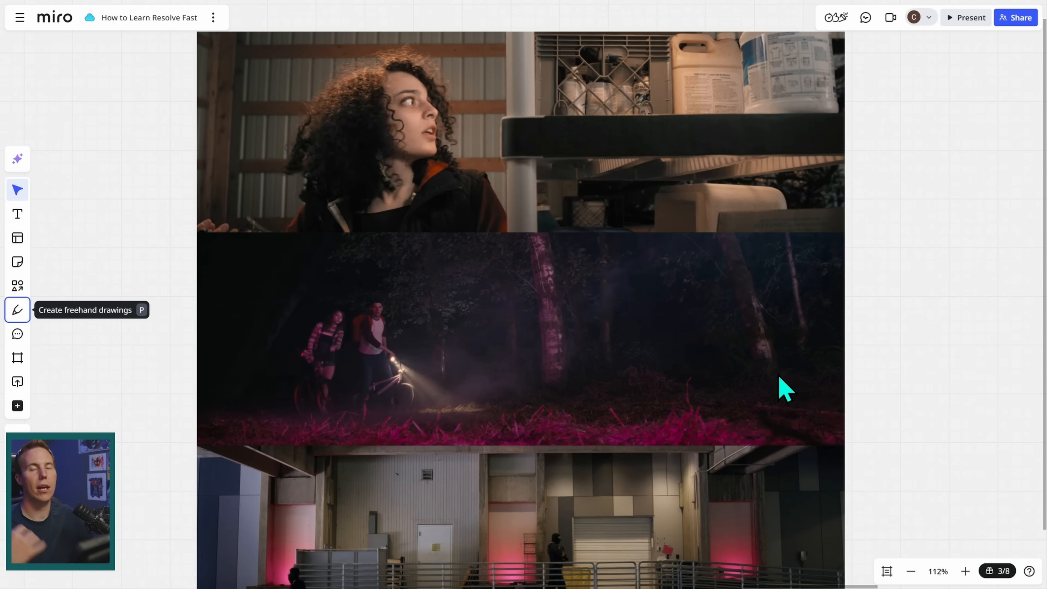
{"action": "mouse_move", "coordinate": [818, 404]}
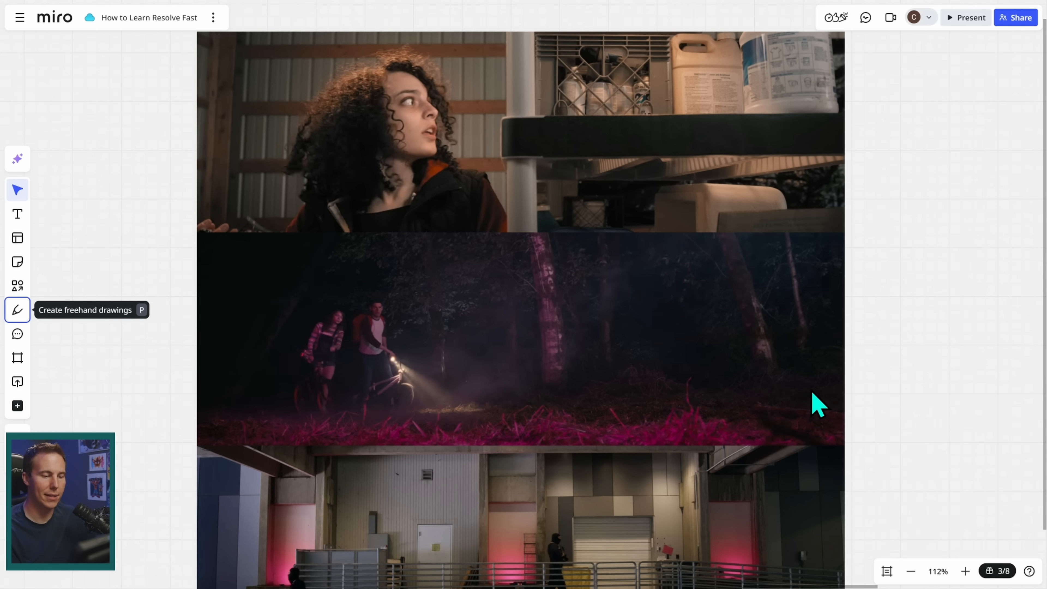
{"action": "left_click_drag", "start_coordinate": [538, 372], "coordinate": [570, 341]}
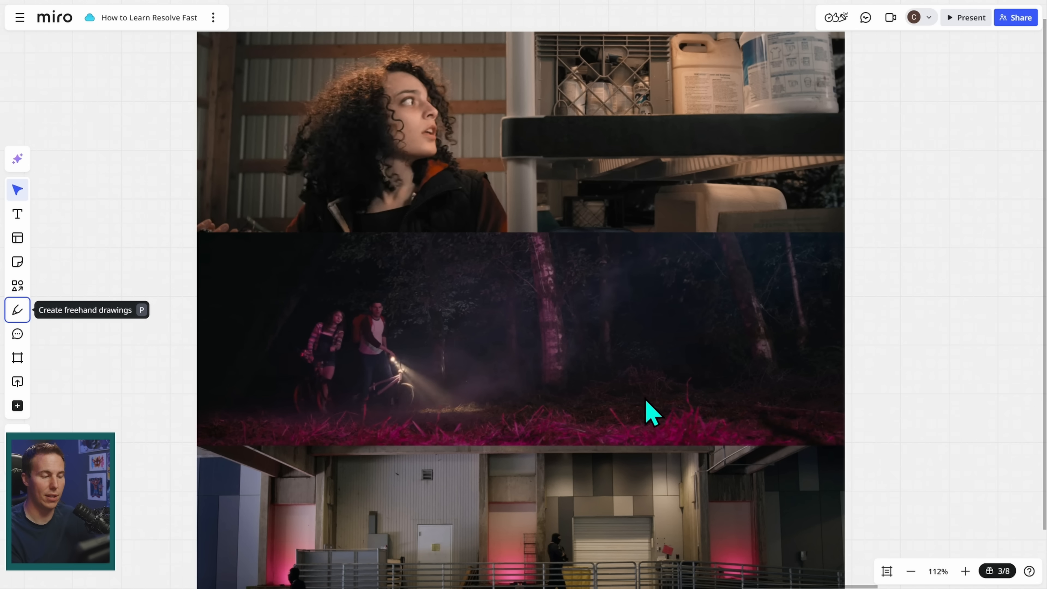
{"action": "mouse_move", "coordinate": [676, 392]}
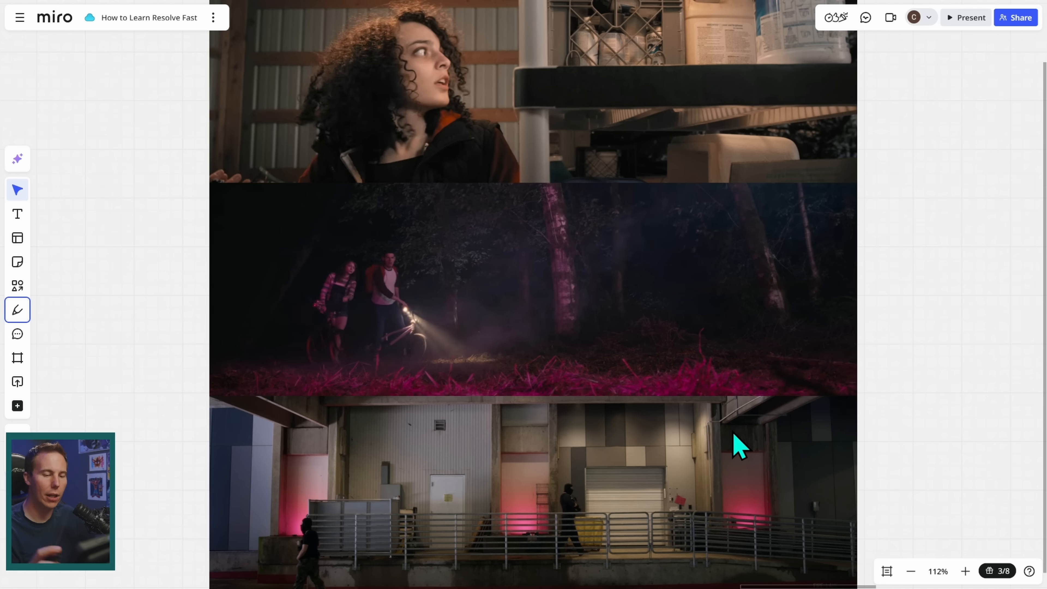
{"action": "mouse_move", "coordinate": [711, 457]}
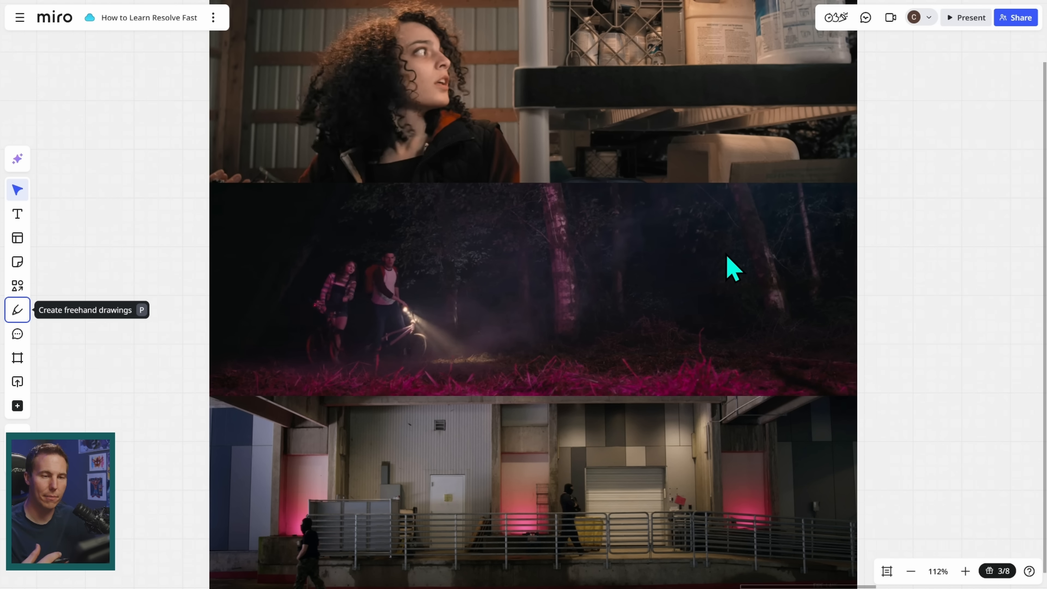
{"action": "mouse_move", "coordinate": [747, 390]}
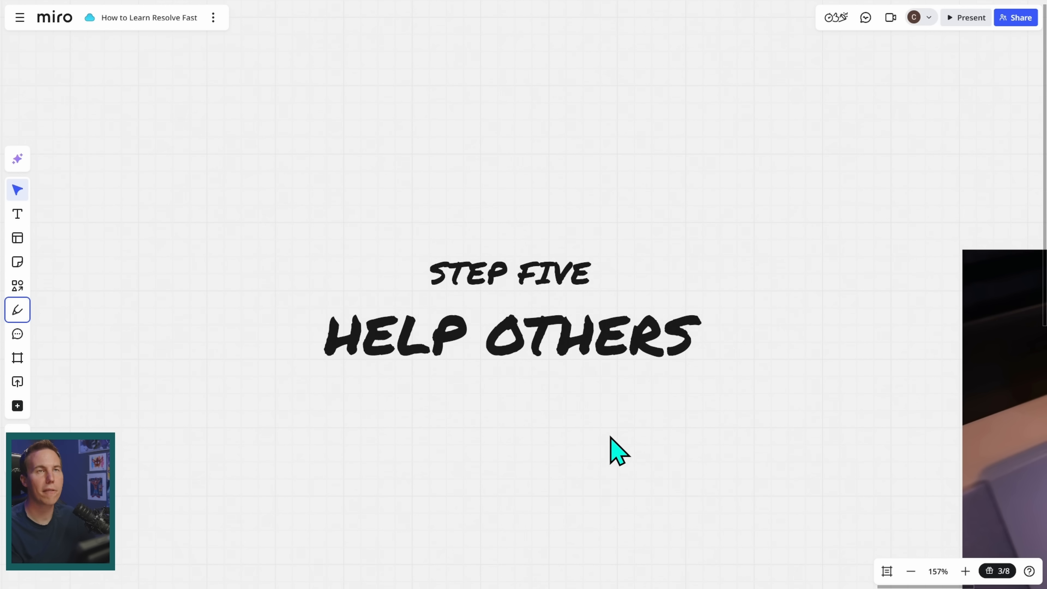
{"action": "mouse_move", "coordinate": [455, 425]}
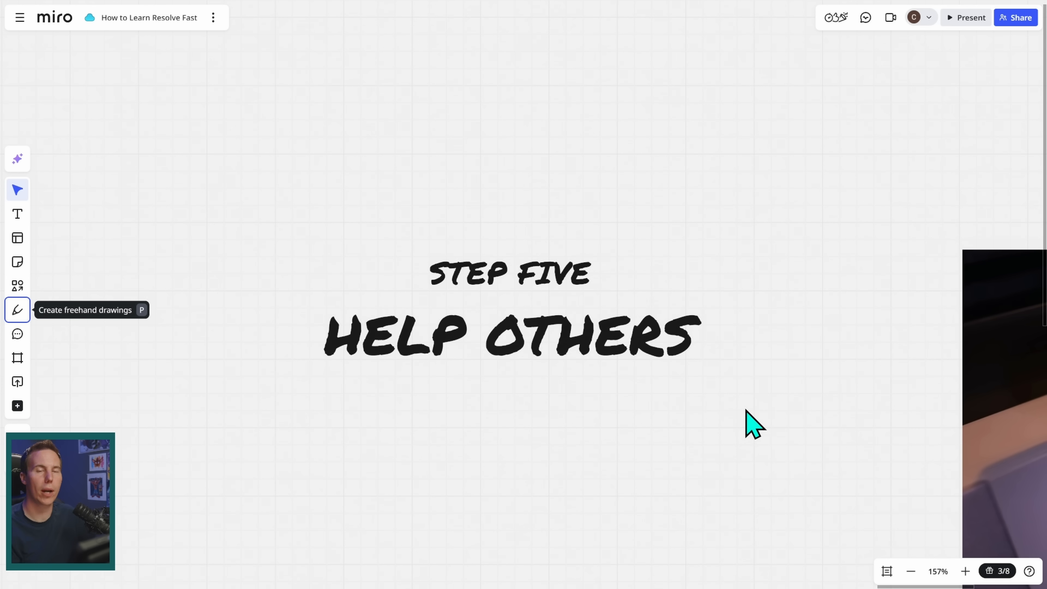
{"action": "mouse_move", "coordinate": [884, 459]}
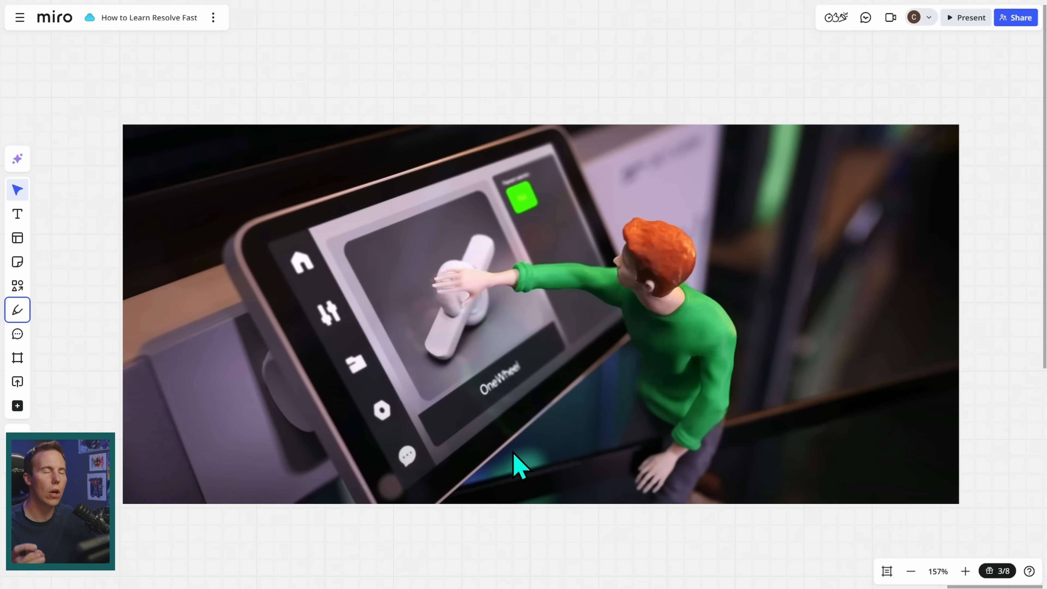
{"action": "mouse_move", "coordinate": [744, 434]}
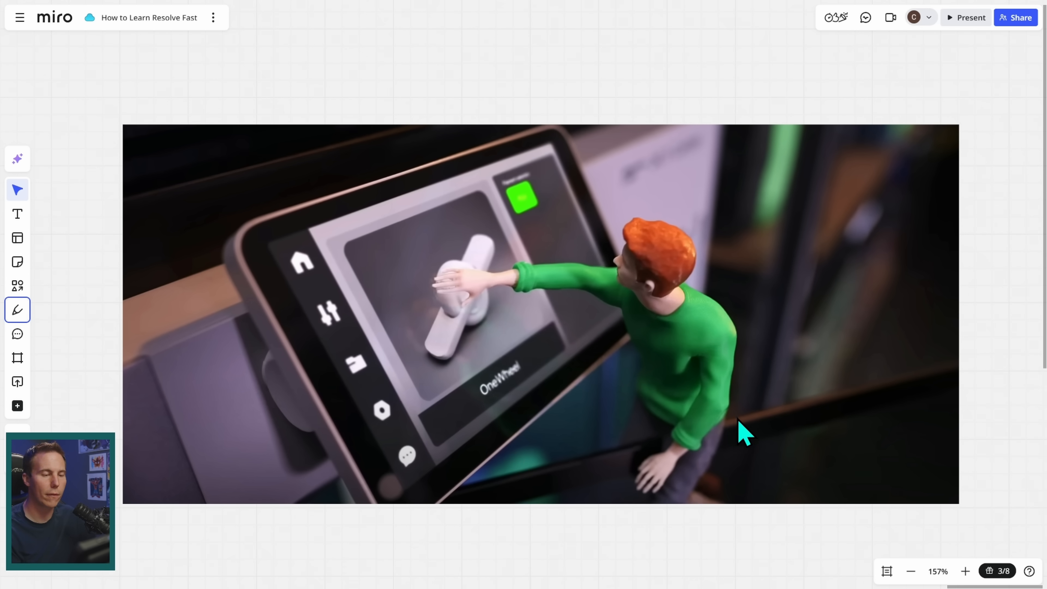
{"action": "mouse_move", "coordinate": [769, 427]}
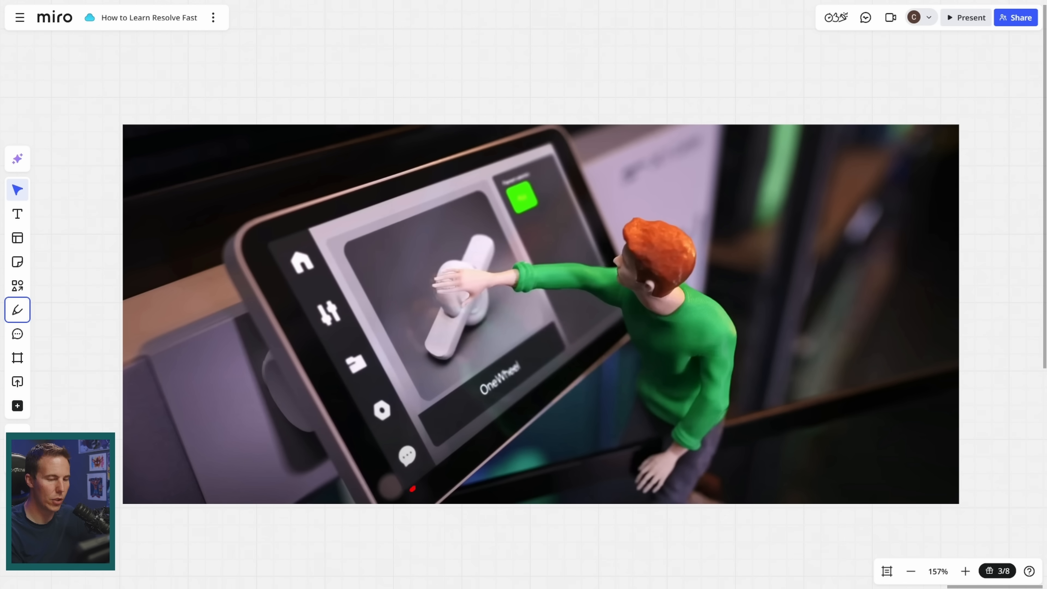
Pan the board right to the render of the figure pressing the OneWheel tablet screen.
{"action": "left_click_drag", "start_coordinate": [547, 137], "coordinate": [417, 486]}
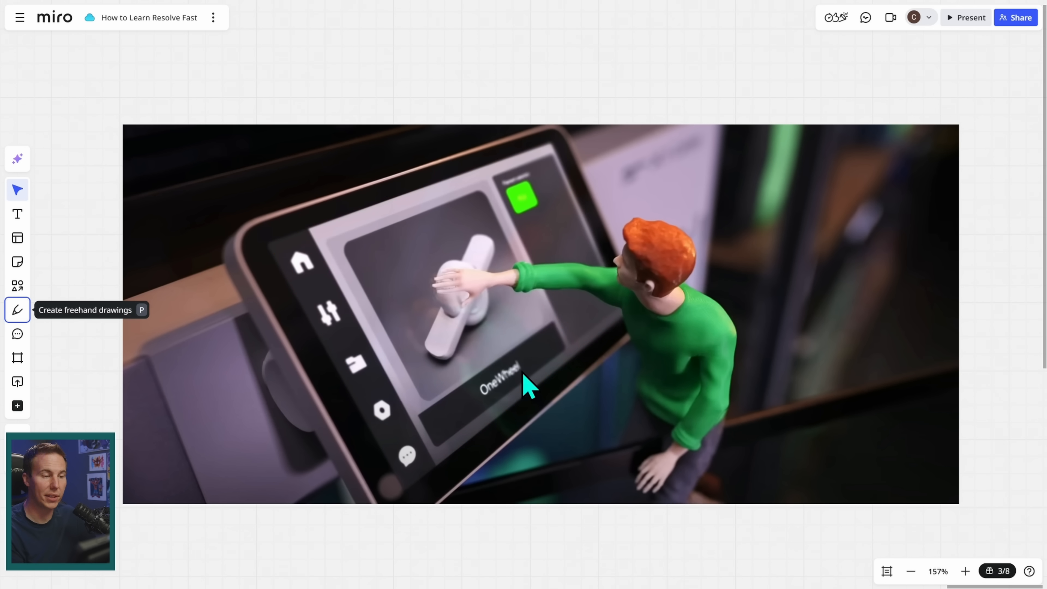
{"action": "mouse_move", "coordinate": [609, 340]}
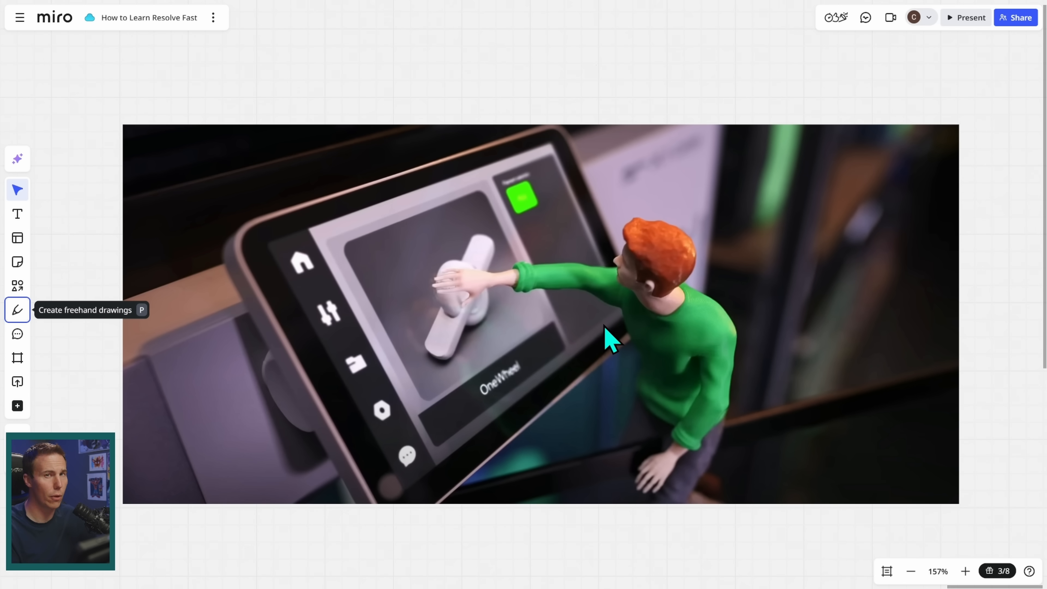
{"action": "mouse_move", "coordinate": [688, 477]}
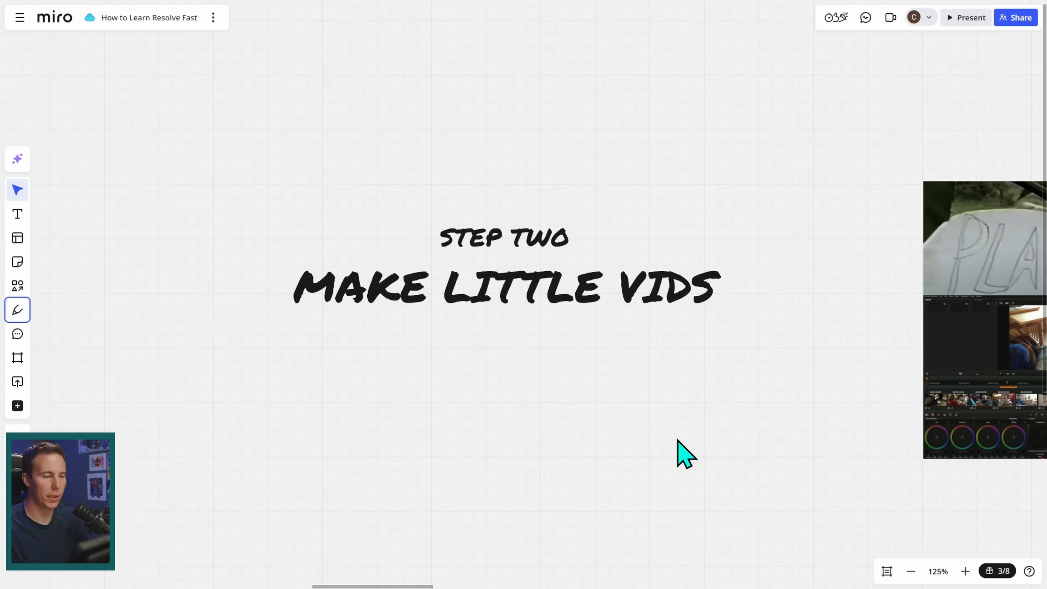
{"action": "mouse_move", "coordinate": [791, 414]}
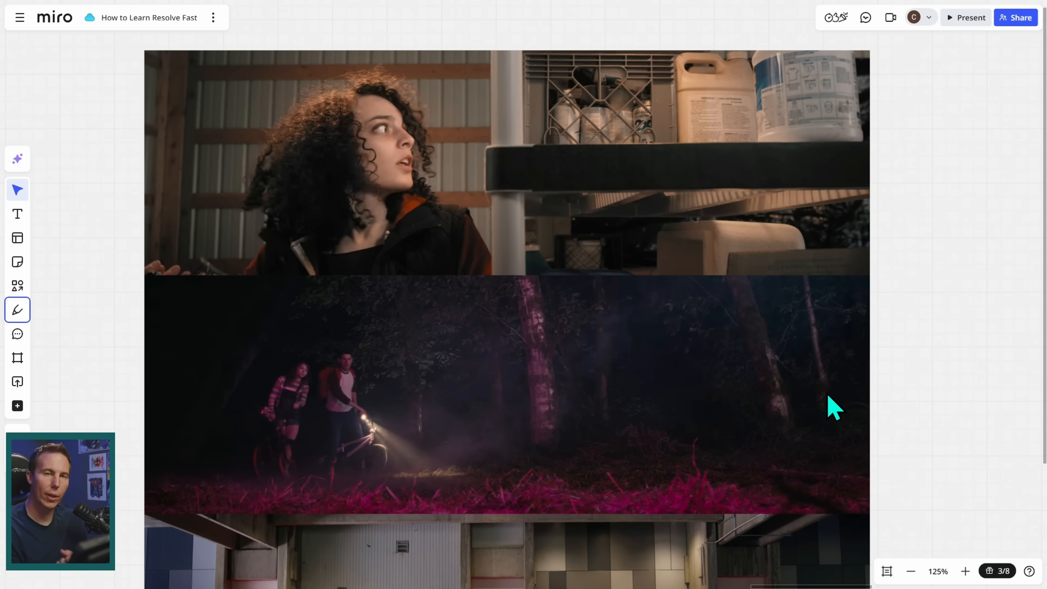
{"action": "mouse_move", "coordinate": [744, 371]}
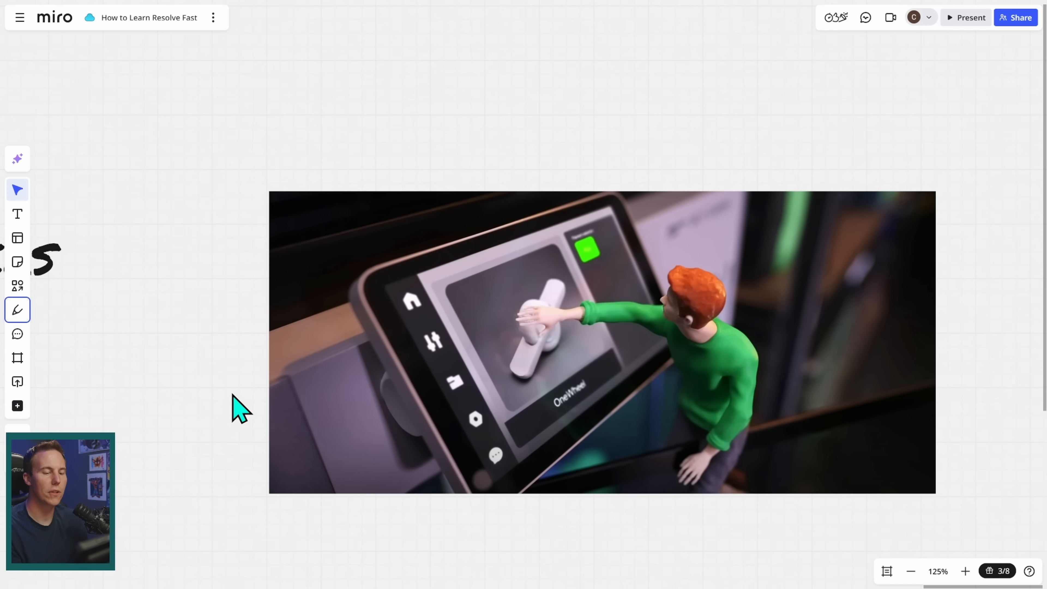
{"action": "mouse_move", "coordinate": [780, 450]}
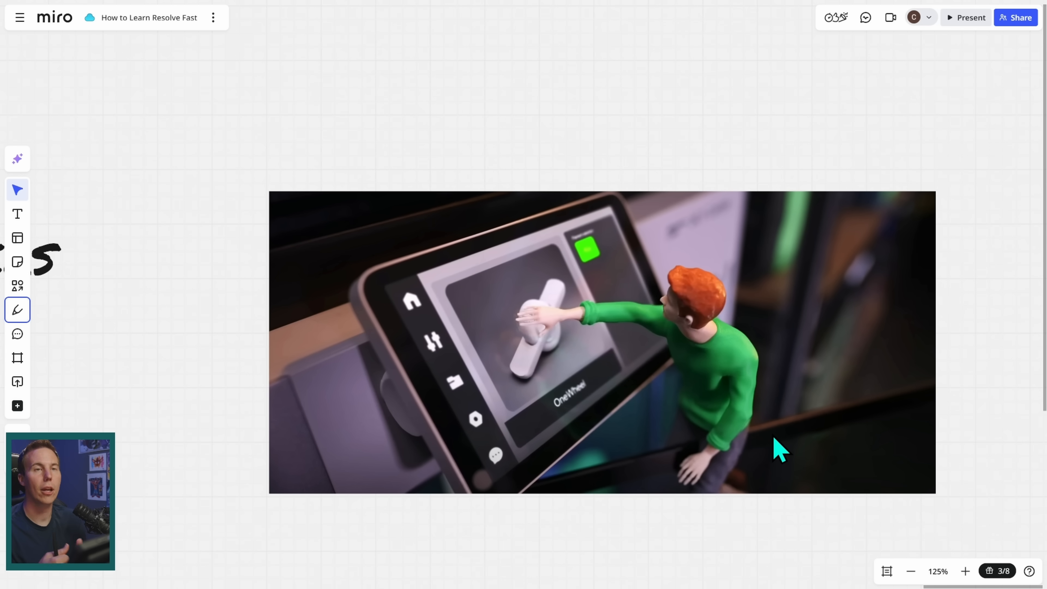